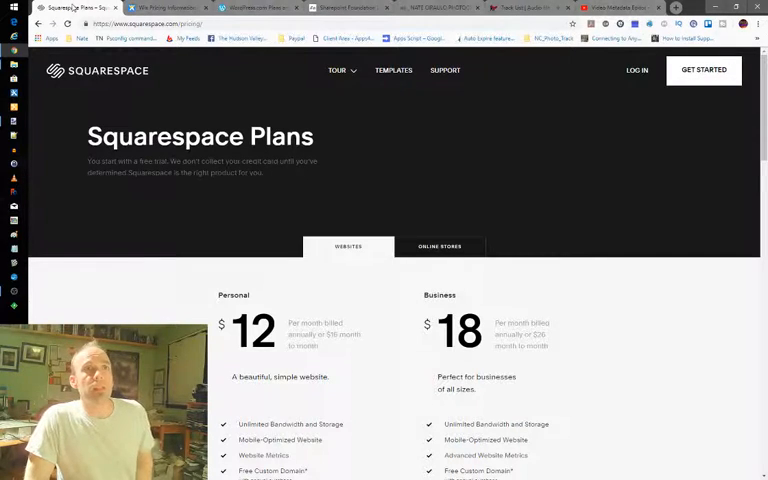
# - Skim the Personal and Business plan prices, then go to the Squarespace home page via the logo
pyautogui.scroll(-3)
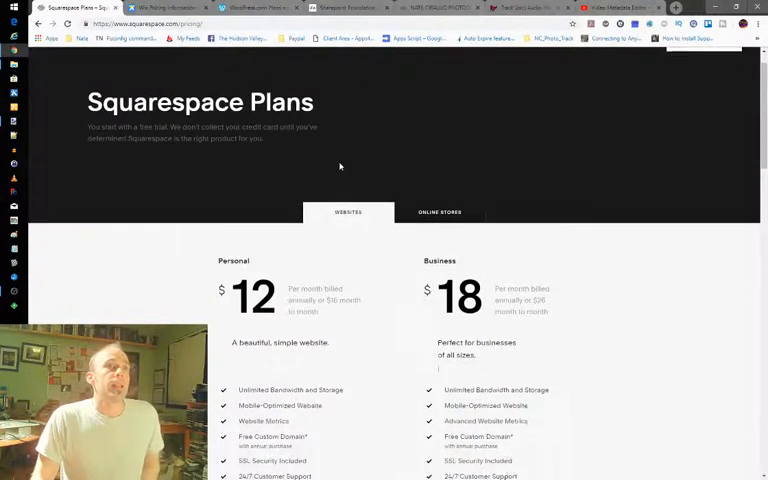
pyautogui.scroll(3)
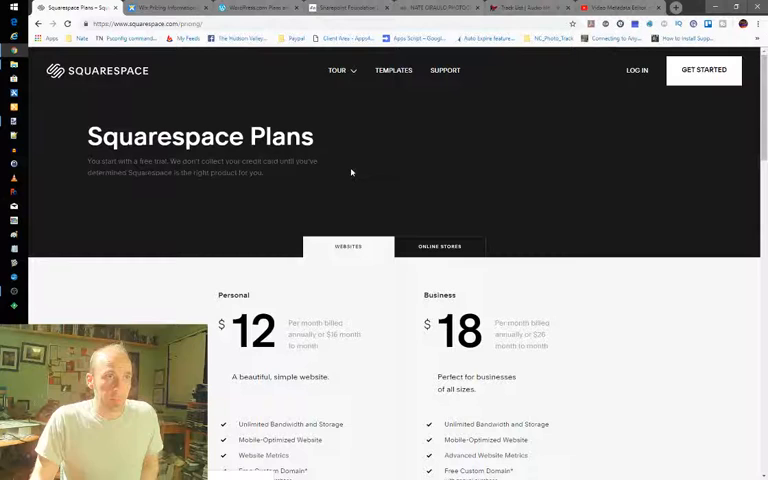
pyautogui.click(336, 70)
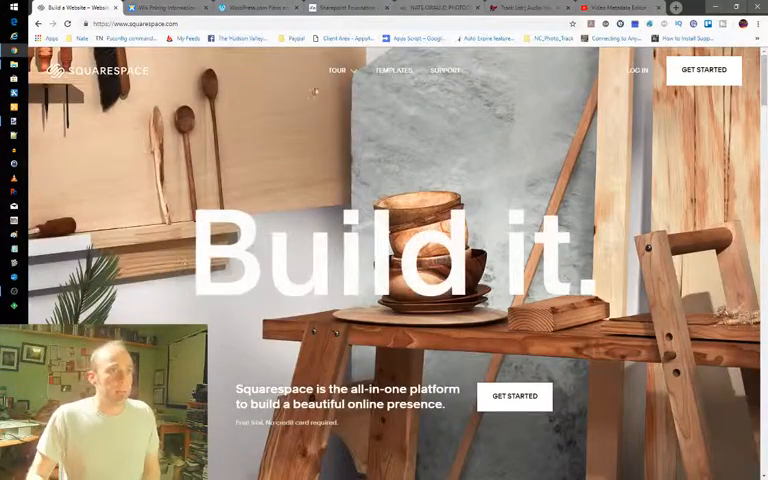
# - Switch to the Wix tab showing the Premium Plans with VIP, Pro, Unlimited and Combo prices
pyautogui.click(160, 8)
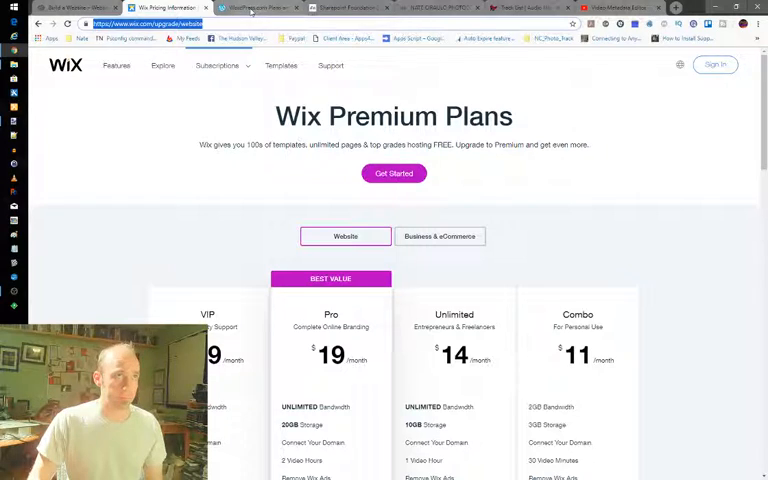
# - Switch to the Apps4Rent tab with the Hosted SharePoint Foundation 2013 pricing table
pyautogui.click(256, 8)
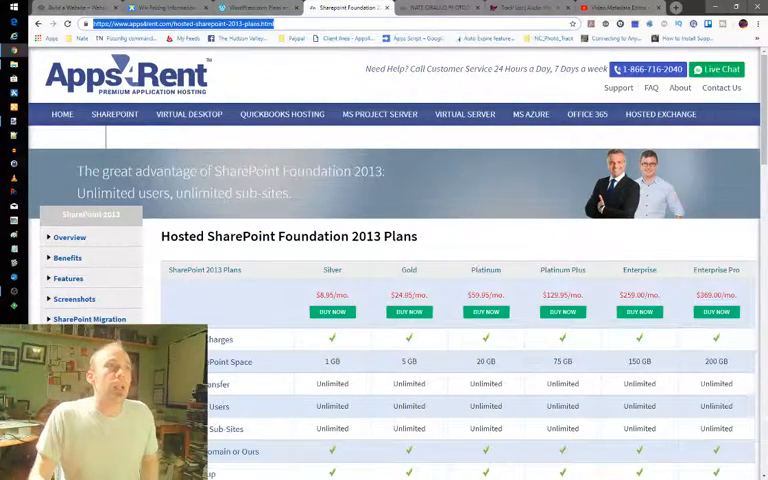
pyautogui.scroll(-3)
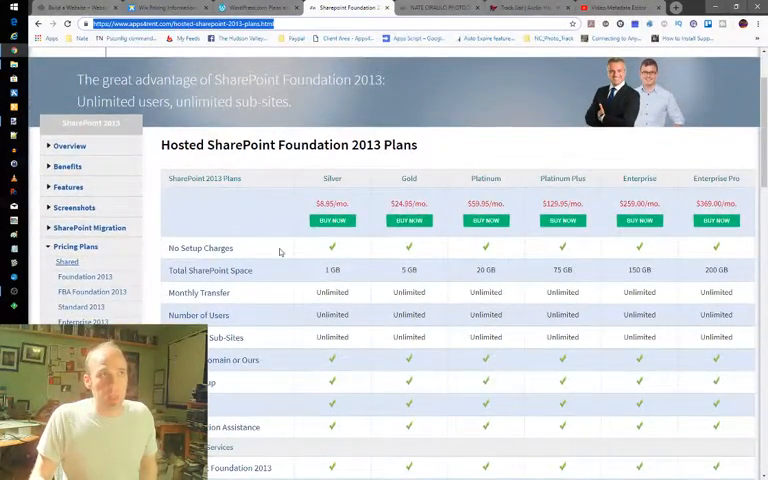
pyautogui.scroll(3)
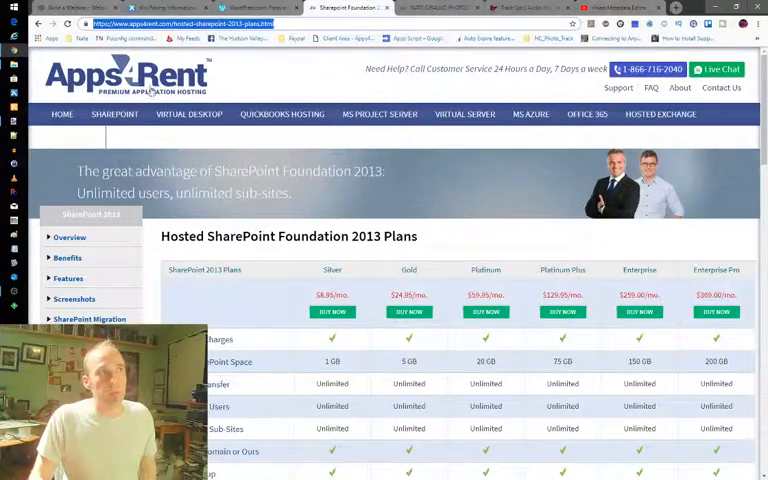
pyautogui.scroll(-3)
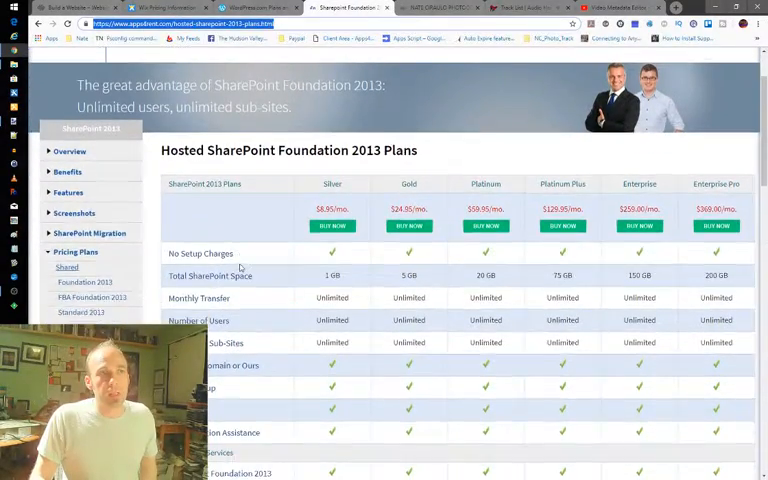
pyautogui.scroll(-3)
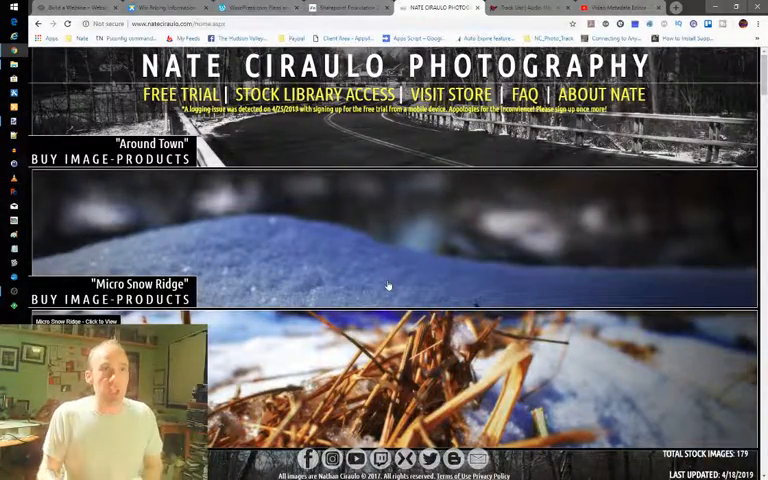
# - Scroll the Nate Ciraulo Photography home page down to the Micro Snow Ridge gallery
pyautogui.scroll(-3)
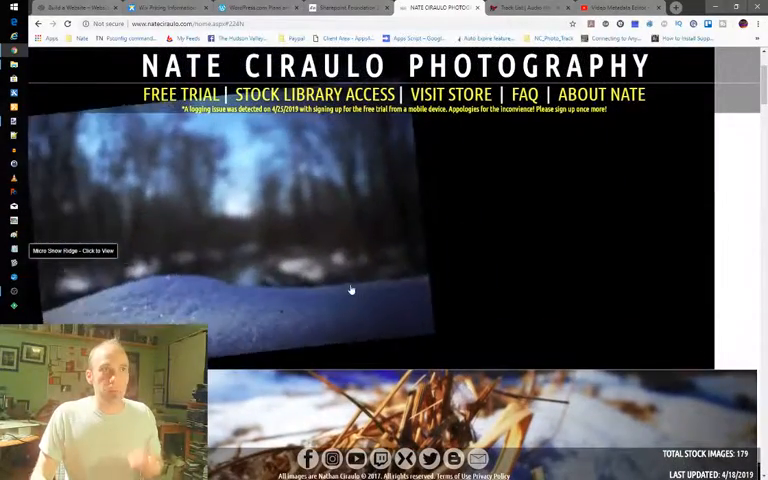